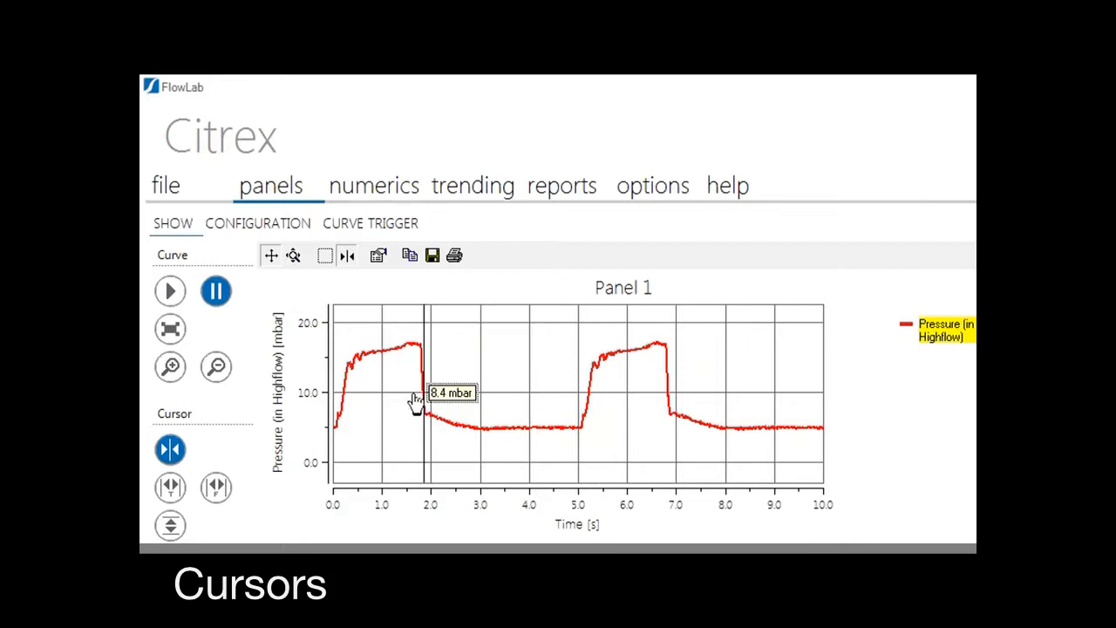
Step: Add frequency cursors and drag them across adjacent pressure cycles to read 0.7 Hz
{"action": "left_click", "coordinate": [217, 487]}
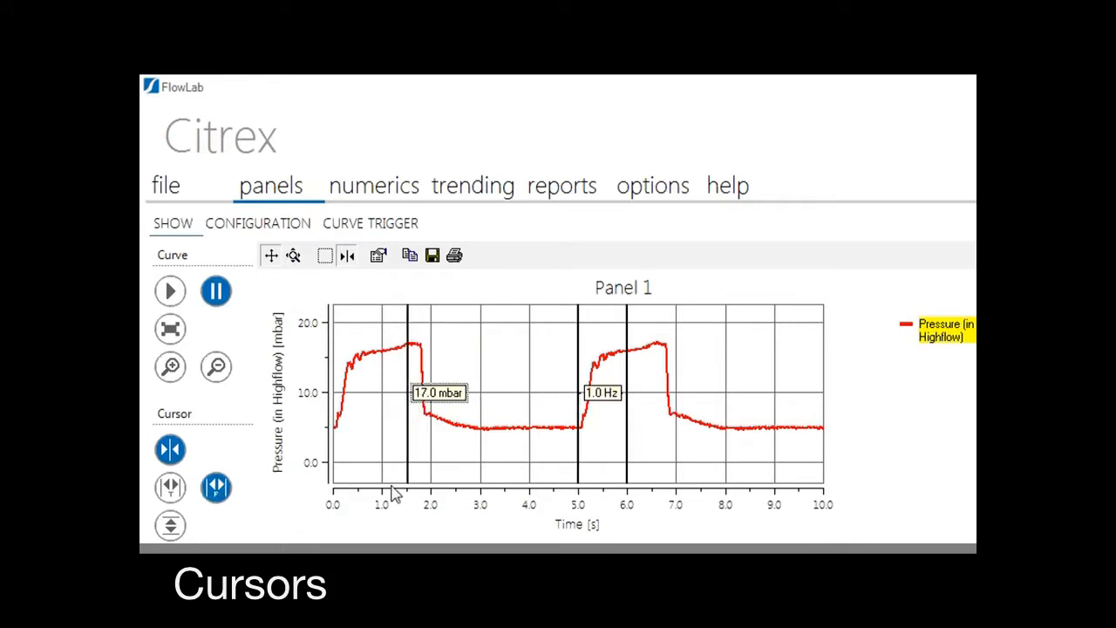
{"action": "left_click_drag", "start_coordinate": [624, 392], "coordinate": [649, 451]}
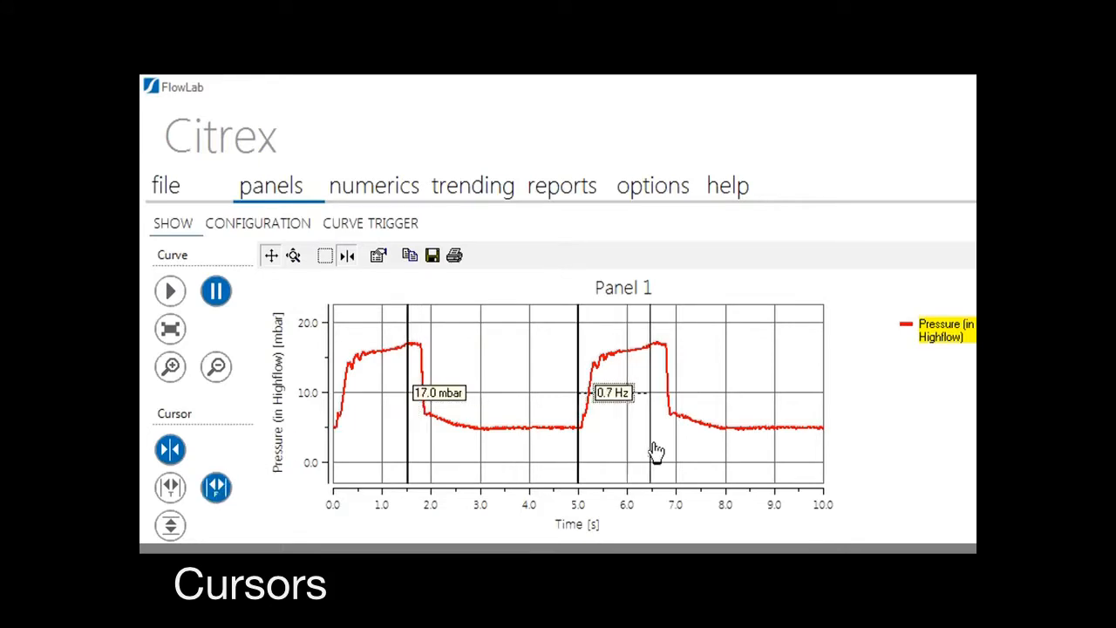
{"action": "left_click_drag", "start_coordinate": [649, 454], "coordinate": [674, 454]}
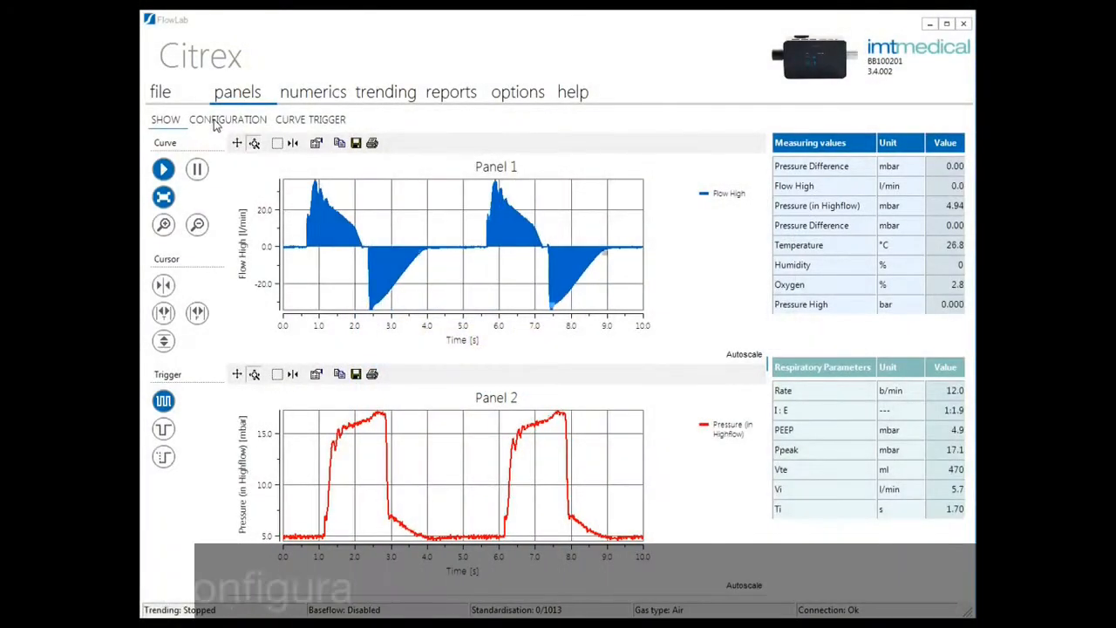
Step: In panel configuration, set Panel 1 Curve 1 value to Volume (in Highflow)
{"action": "left_click", "coordinate": [227, 119]}
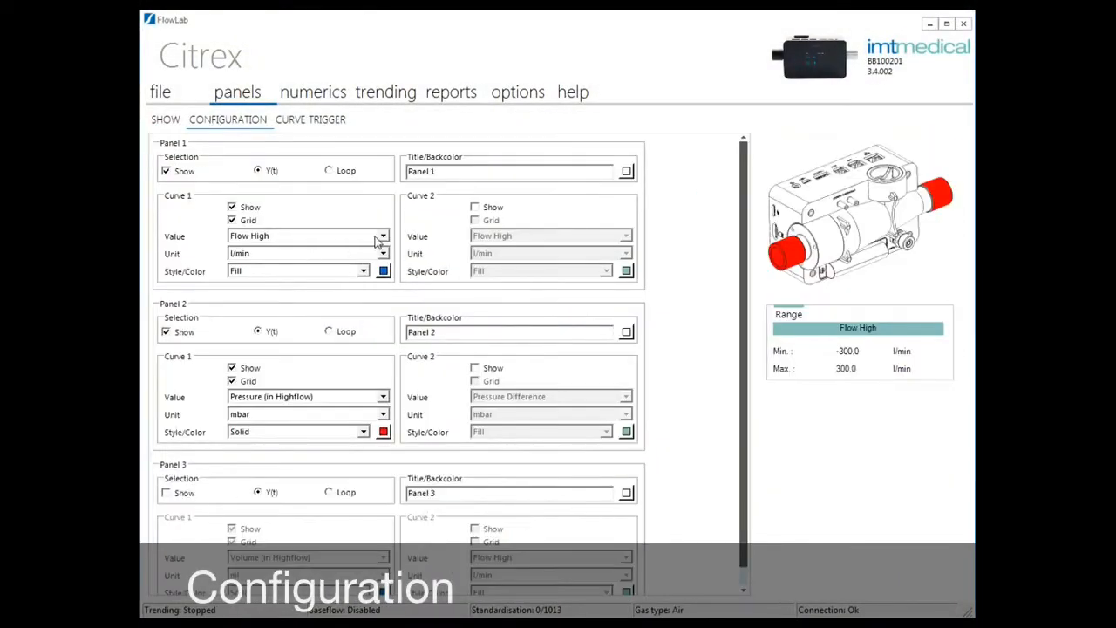
{"action": "left_click", "coordinate": [382, 236]}
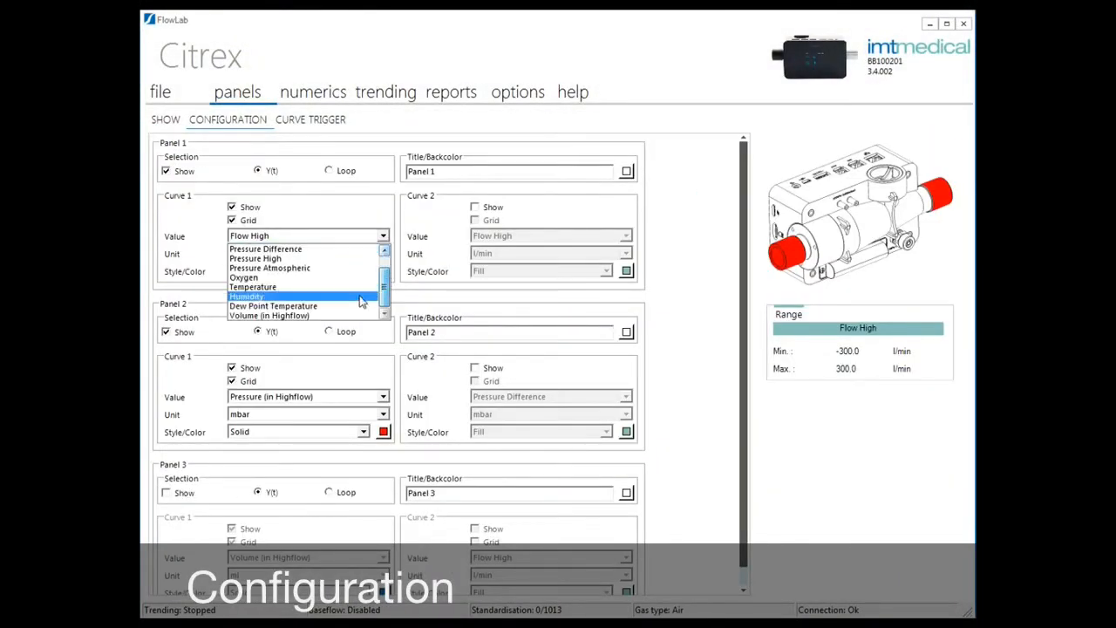
{"action": "left_click", "coordinate": [269, 316]}
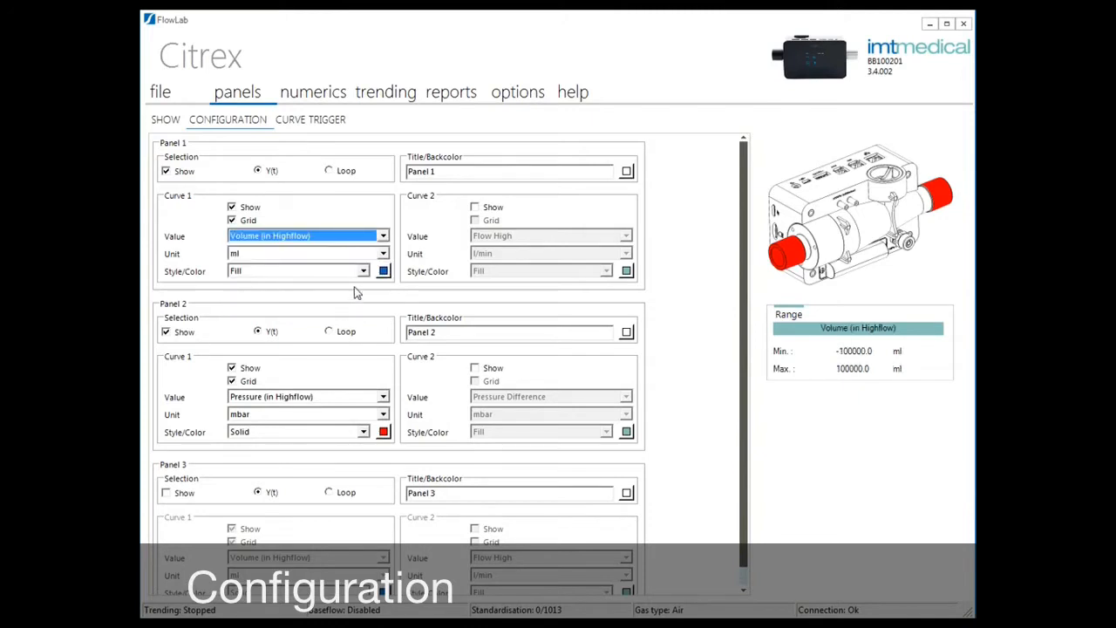
Step: Make the volume curve a solid green line and return to the panel view
{"action": "left_click", "coordinate": [362, 270]}
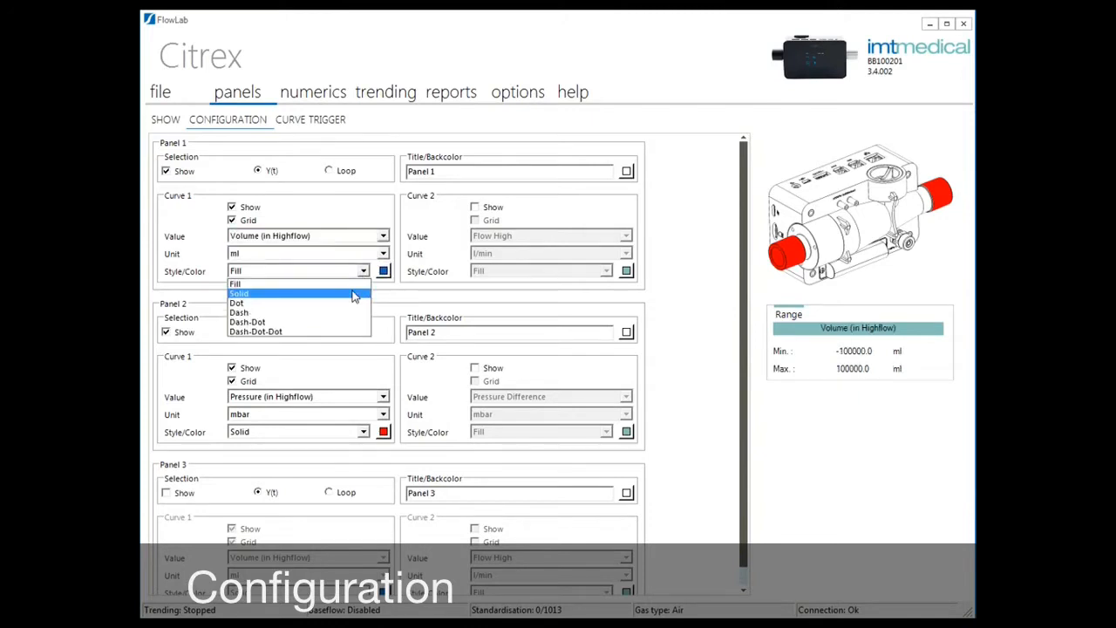
{"action": "left_click", "coordinate": [384, 271]}
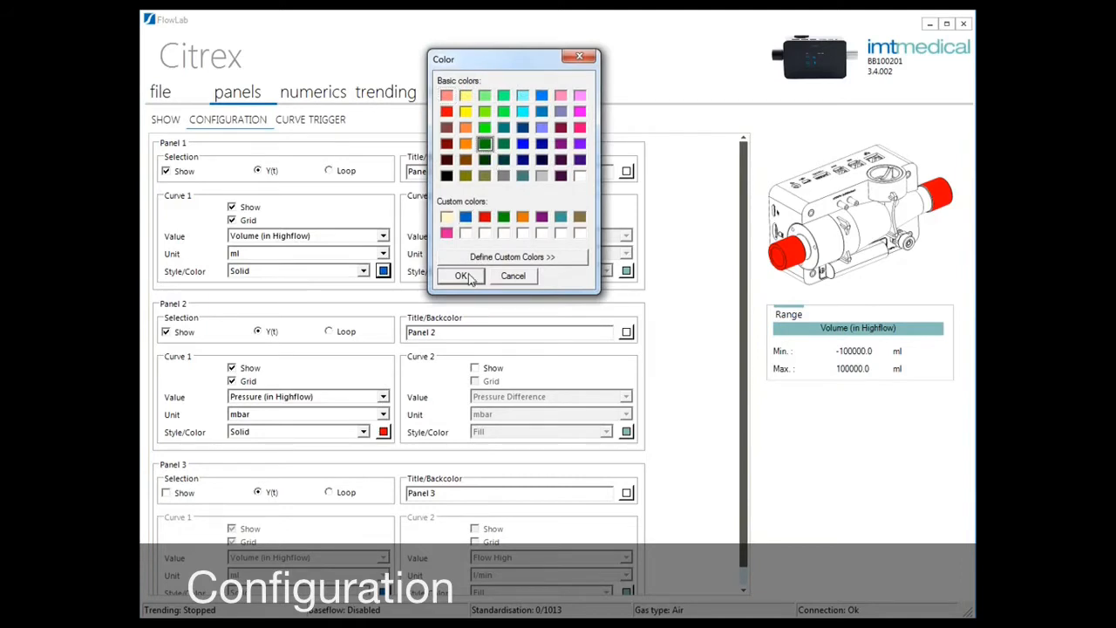
{"action": "left_click", "coordinate": [461, 276]}
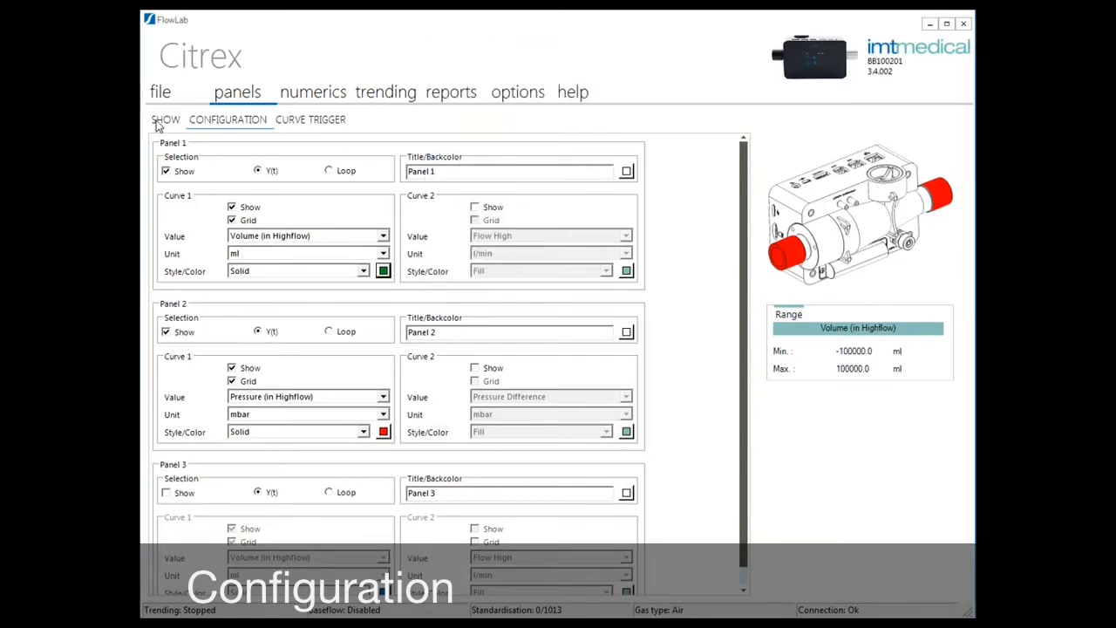
{"action": "left_click", "coordinate": [165, 119]}
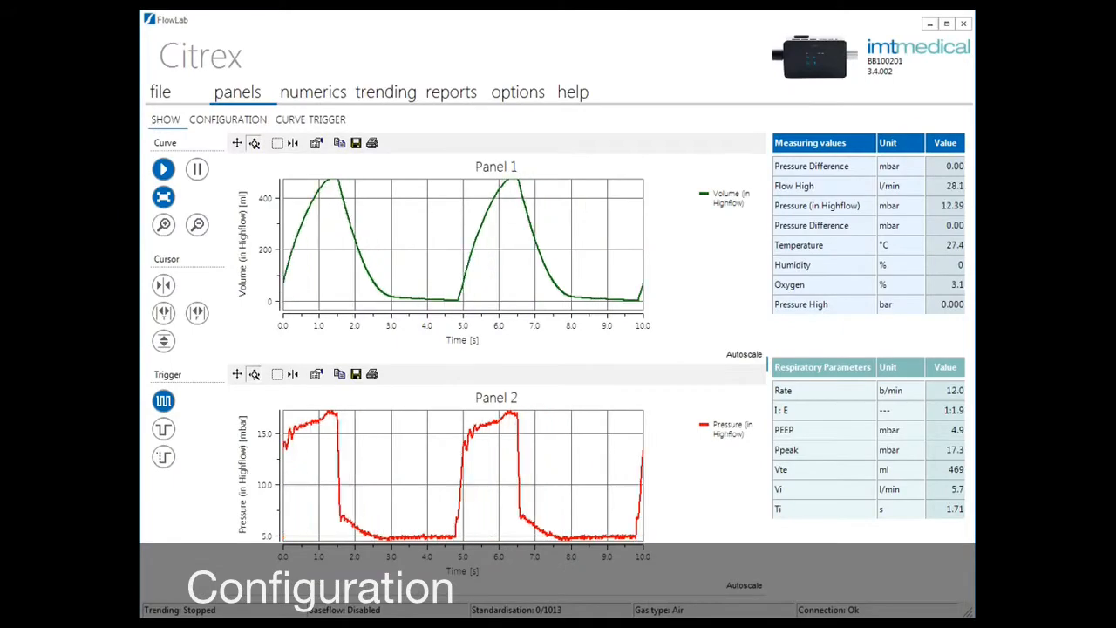